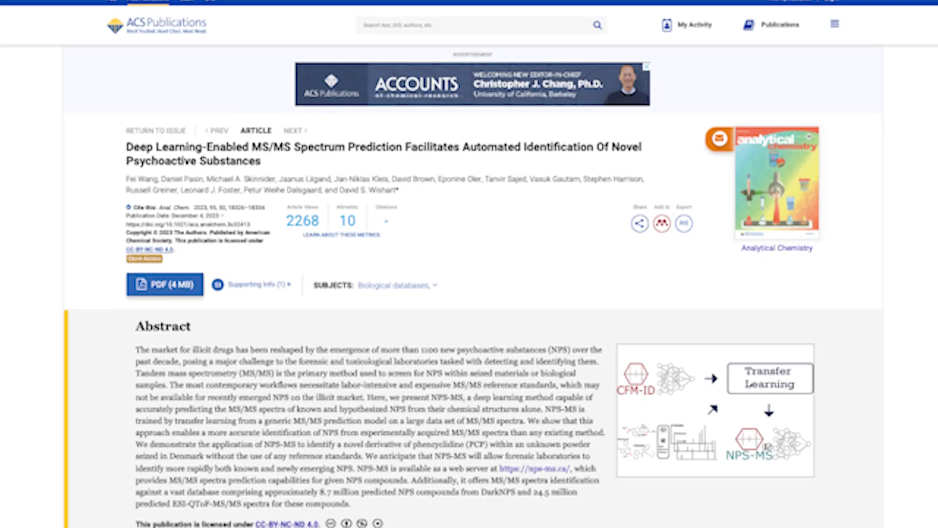
scroll(down, 3)
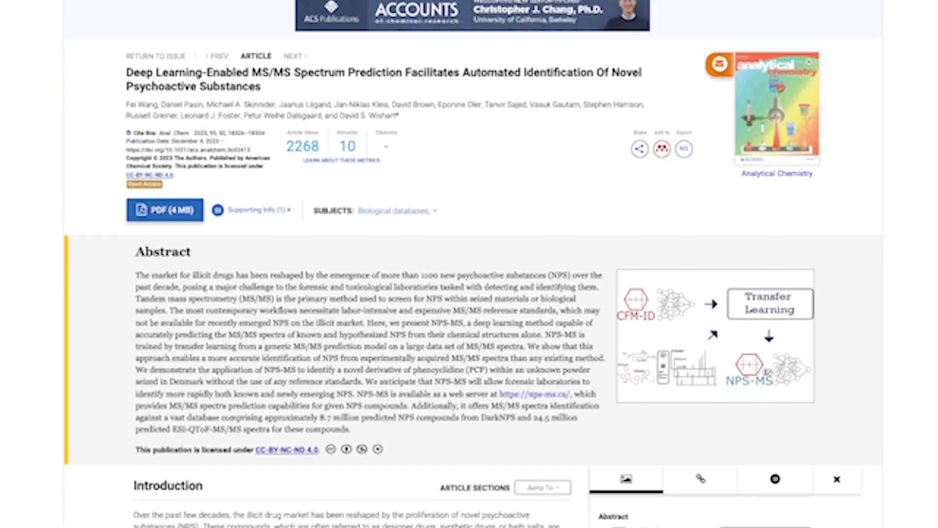
scroll(down, 3)
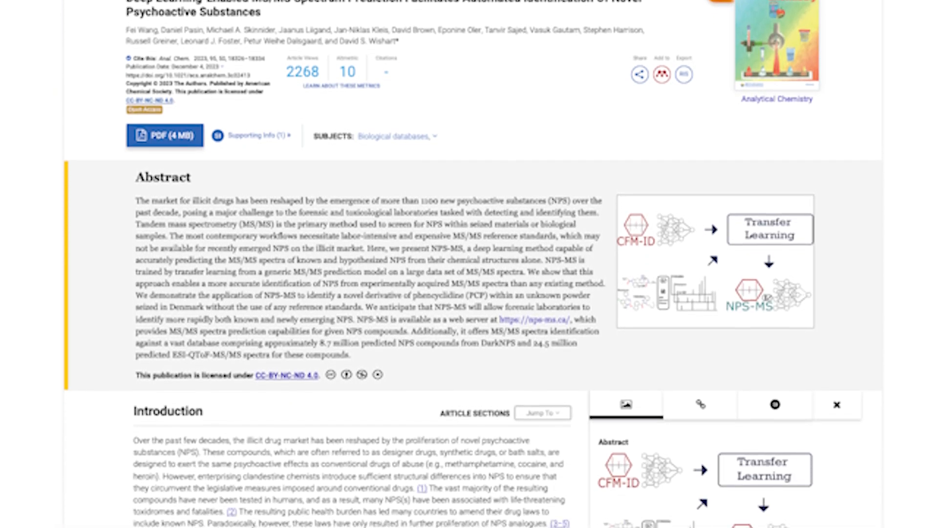